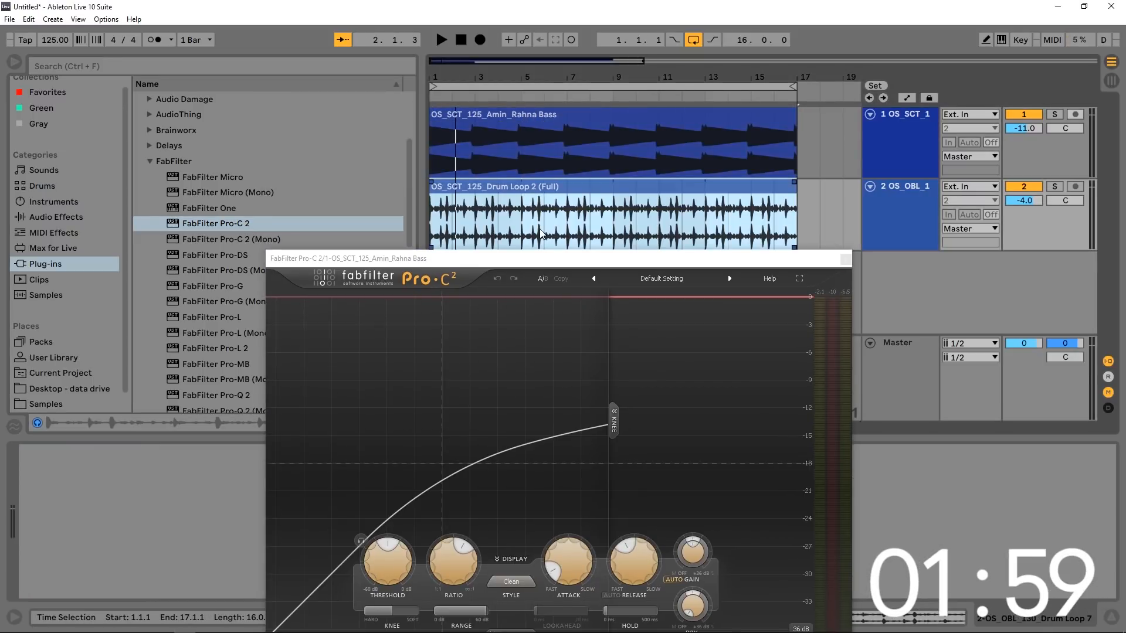
mouse_move(544, 220)
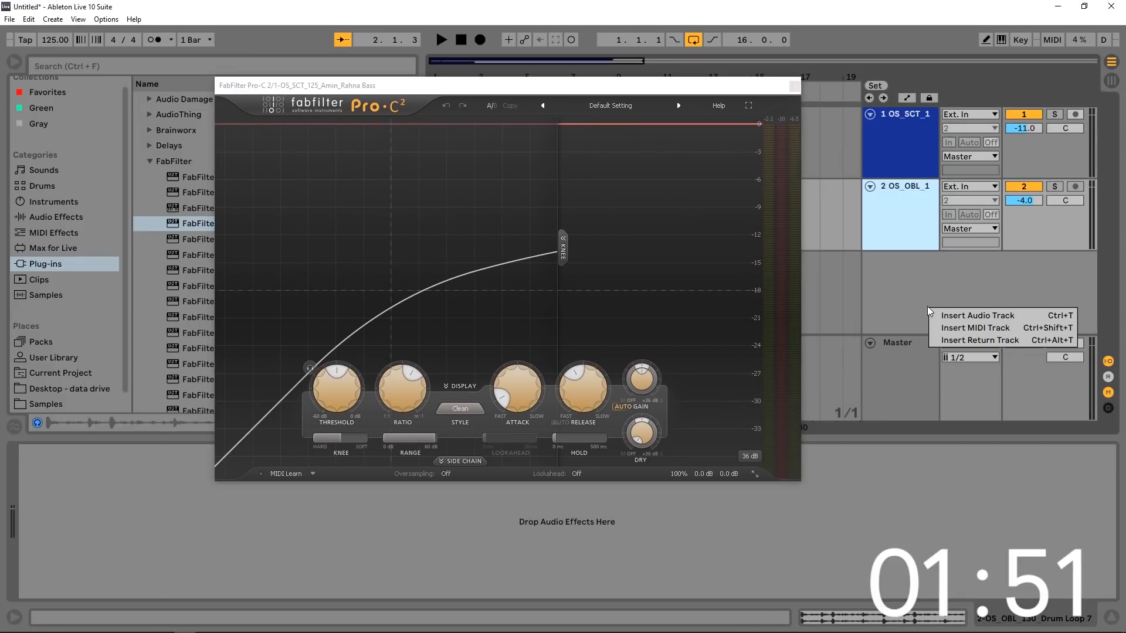
Step: Insert a return track routed to 1-OS SCT 125's Pro-C 2 stereo sidechain input
click(979, 341)
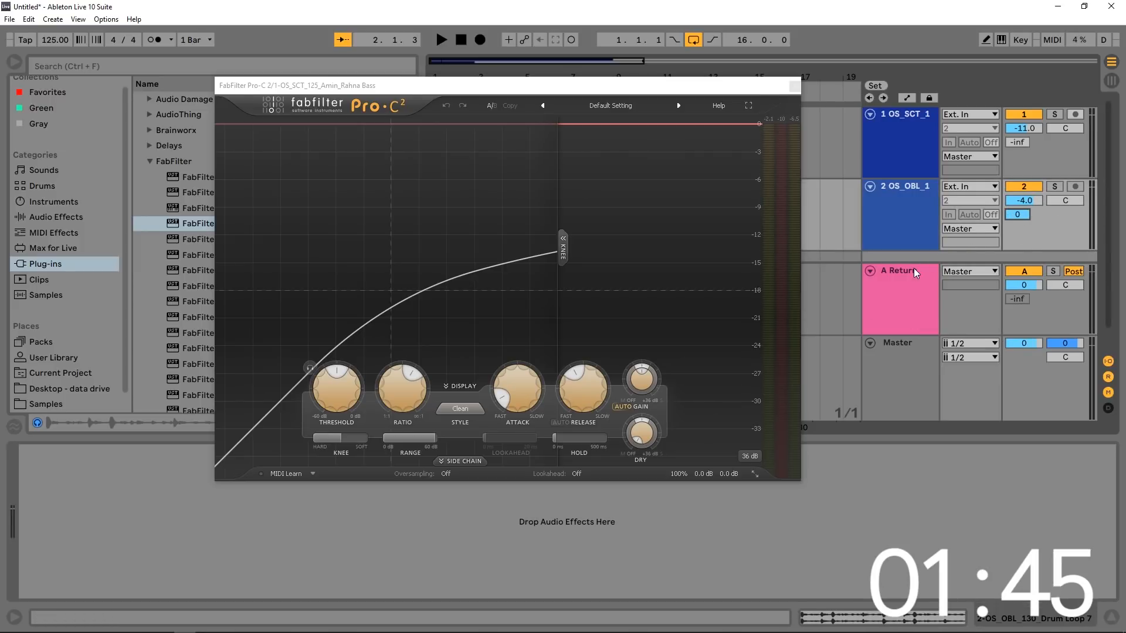
mouse_move(910, 280)
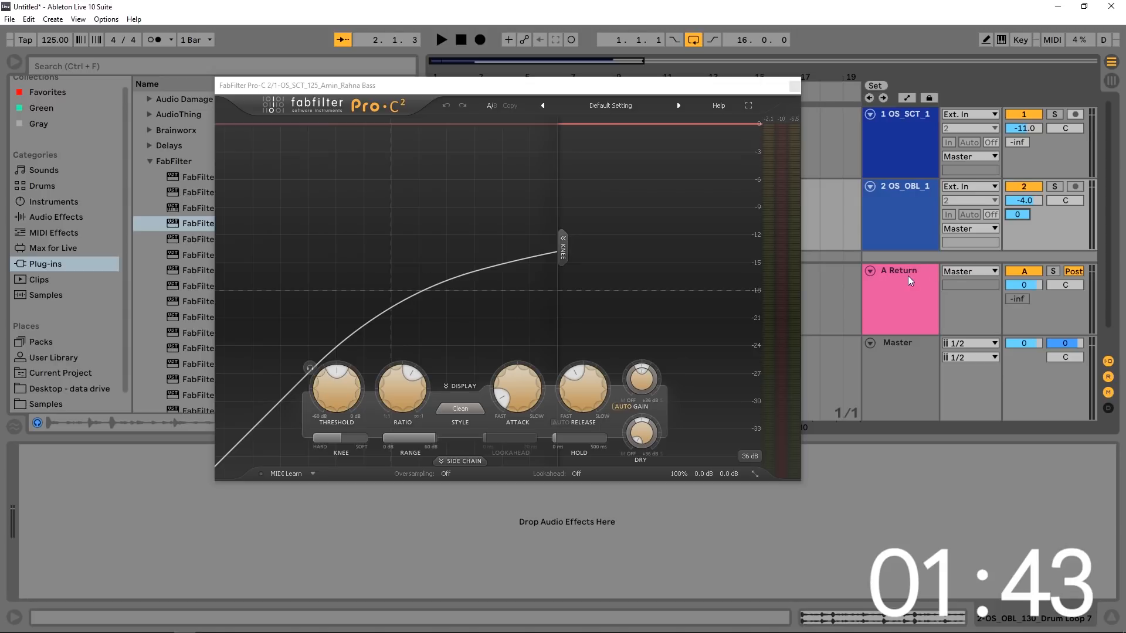
click(969, 271)
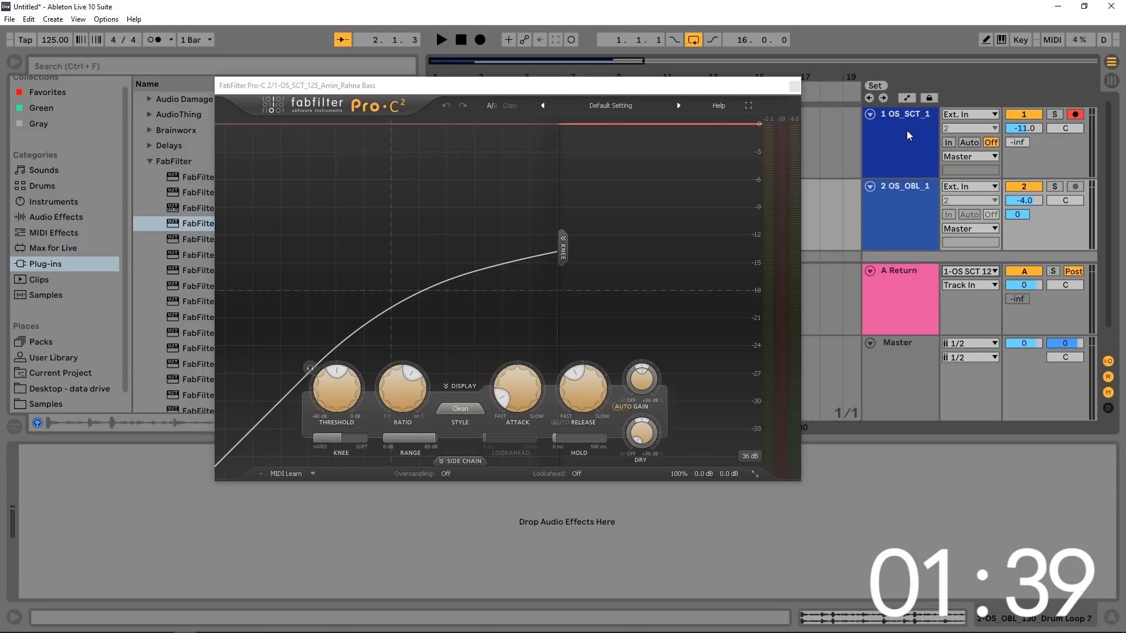
click(969, 285)
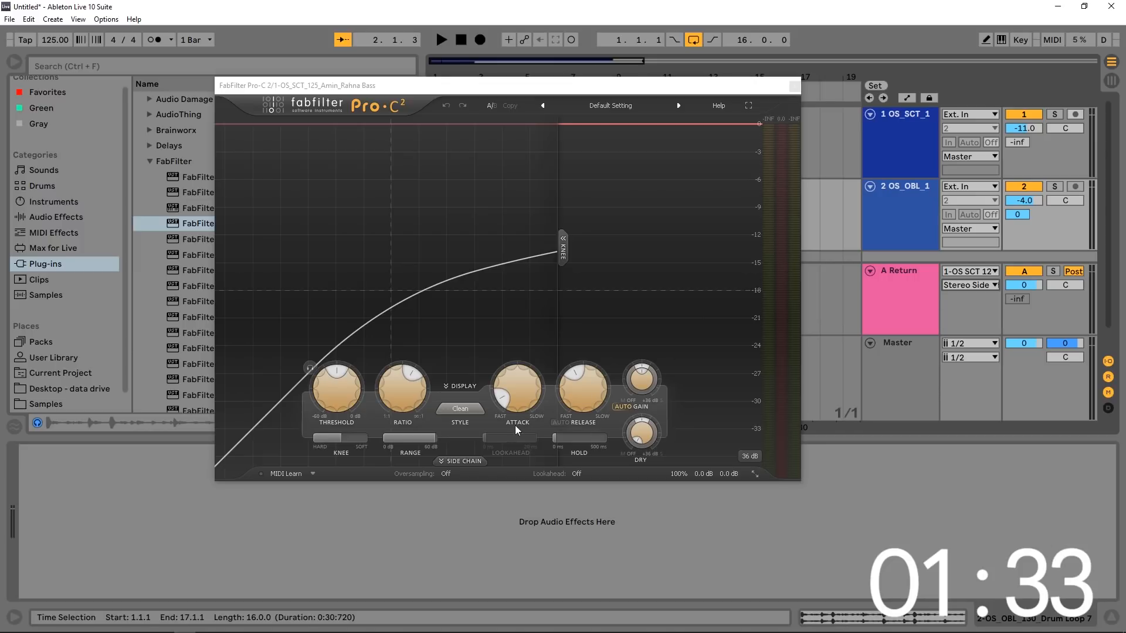
click(460, 461)
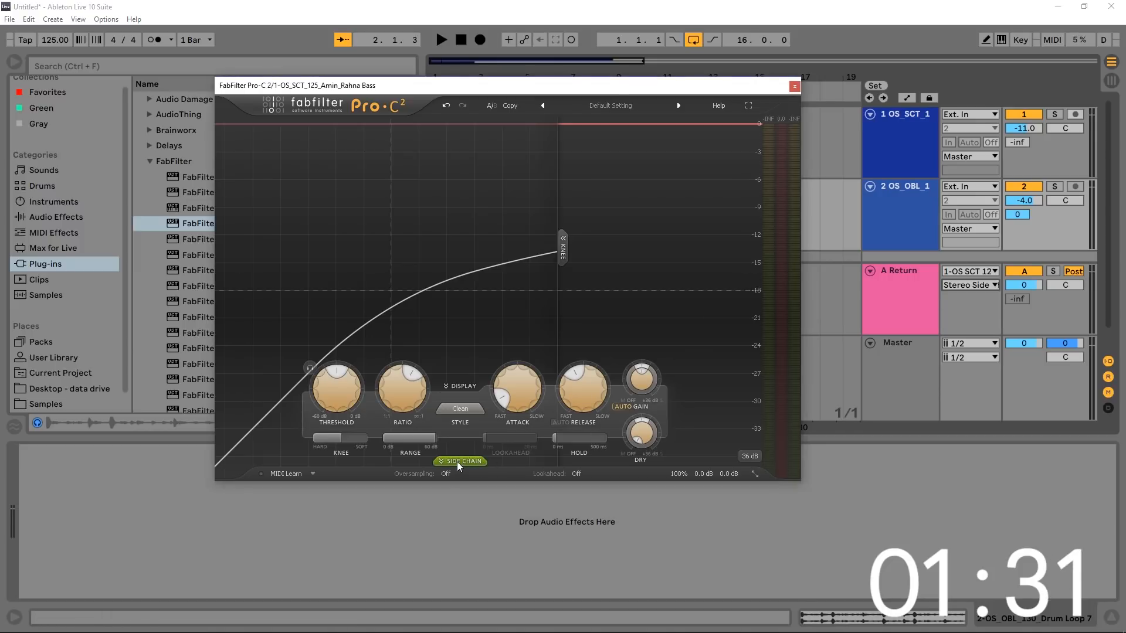
Step: Show the Pro-C 2 sidechain panel, select the Ext input, and enable the sidechain high-cut
click(460, 462)
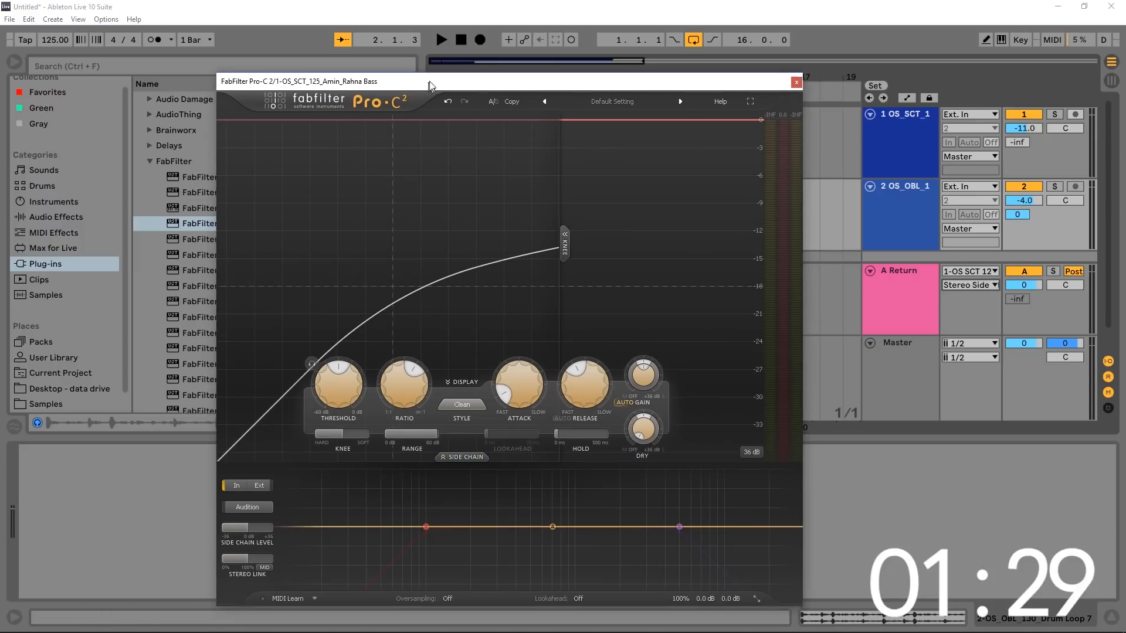
drag(431, 81, 467, 45)
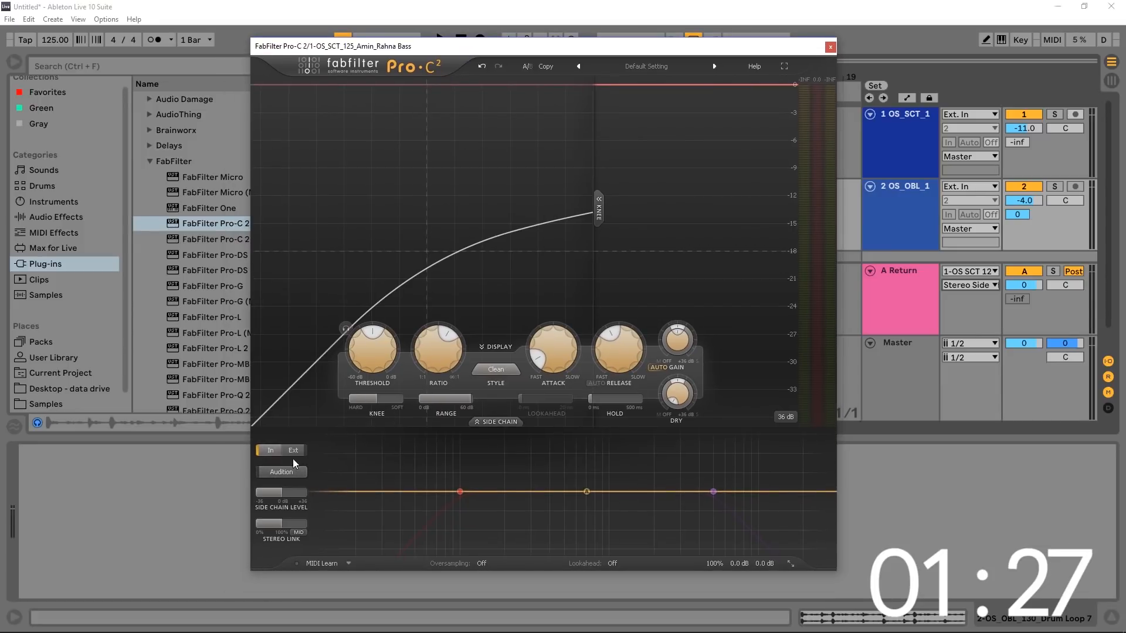
click(292, 451)
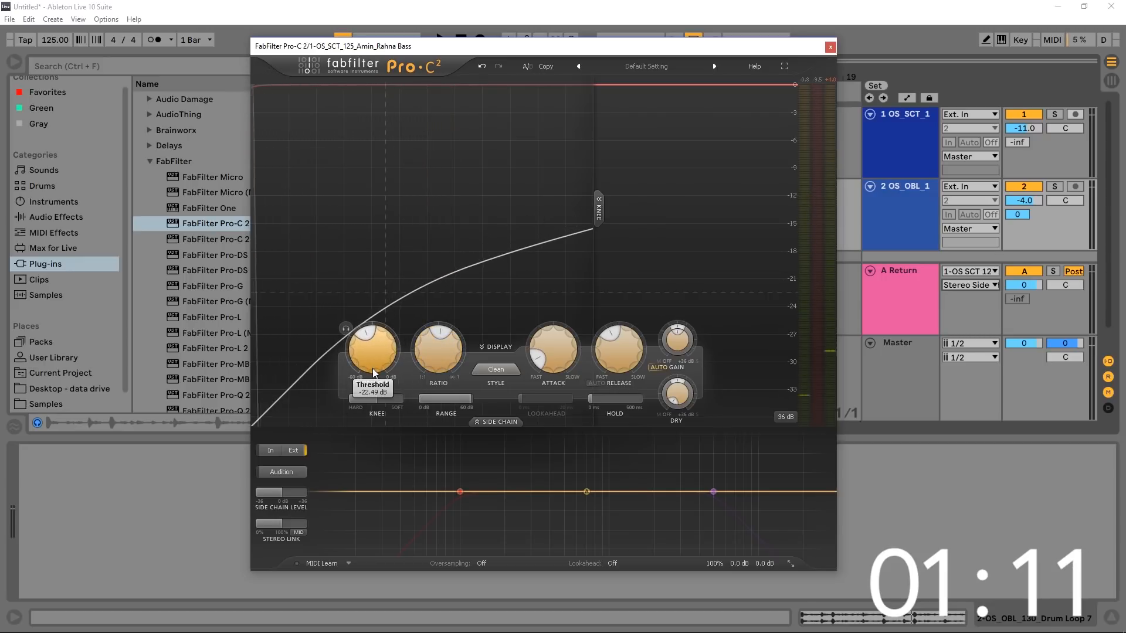
mouse_move(552, 339)
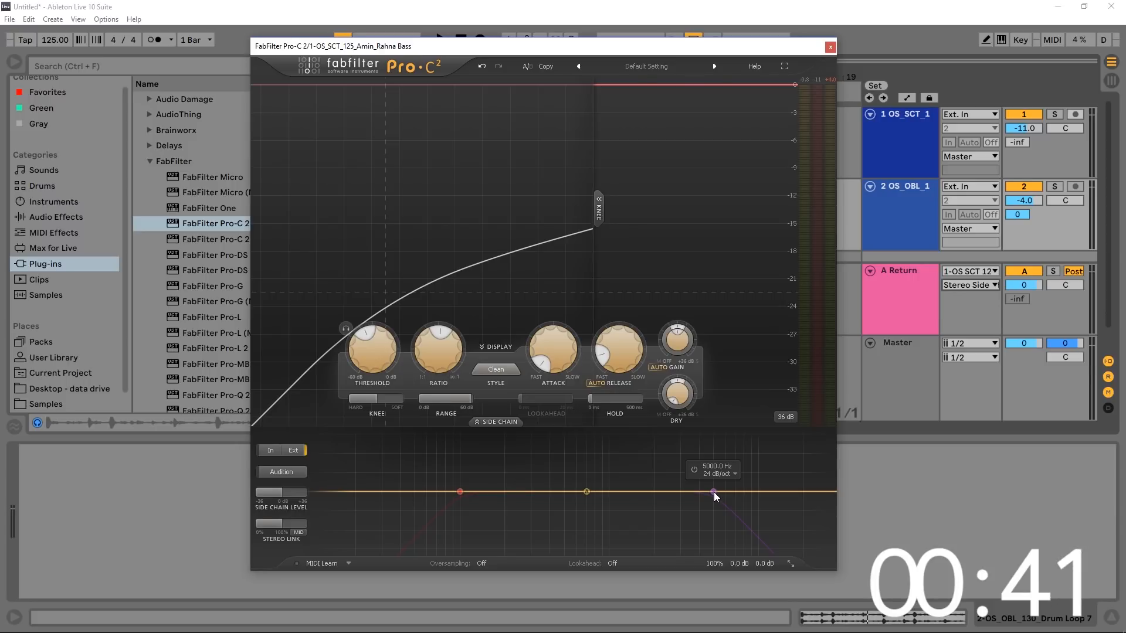
drag(714, 496, 710, 493)
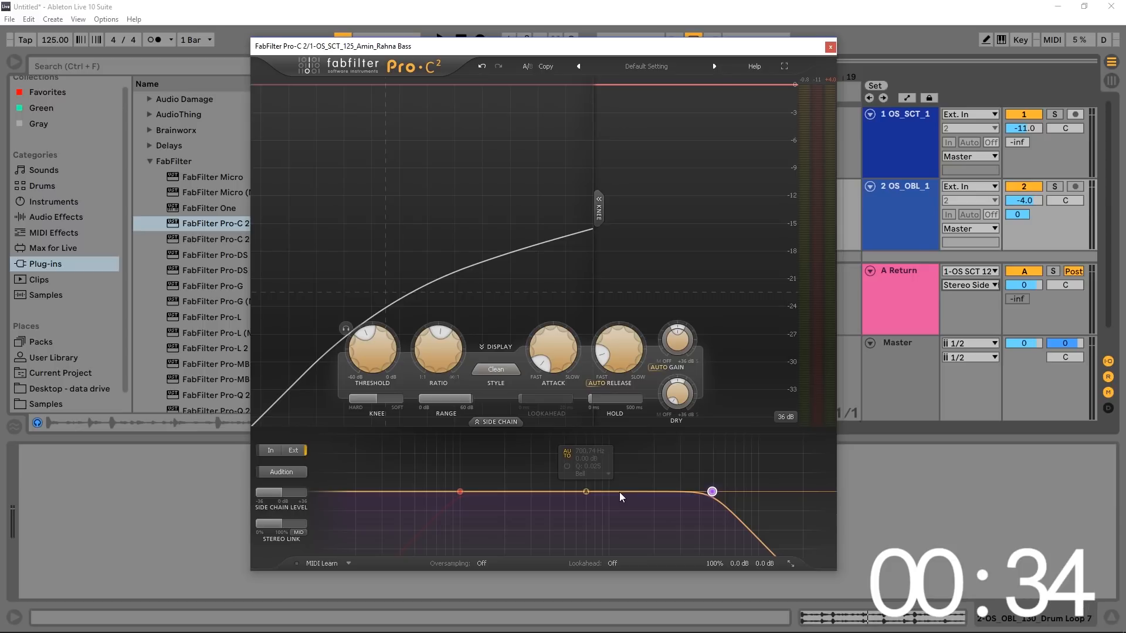
mouse_move(573, 539)
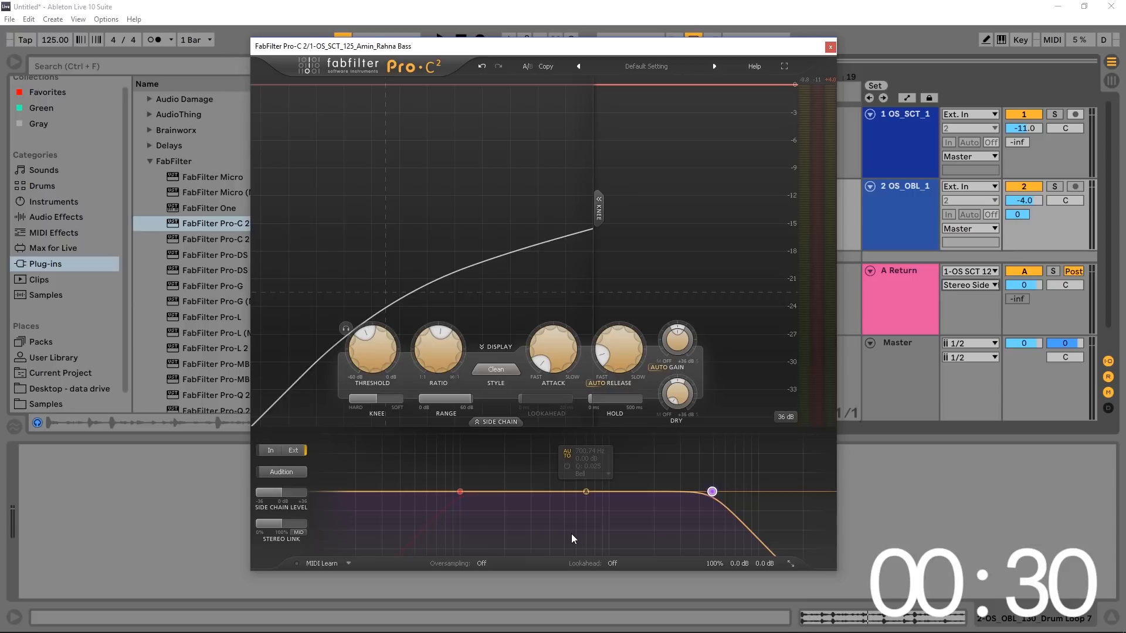
Step: Drag the sidechain high-cut down through 2.9 kHz, 220 Hz and 179 Hz to about 140 Hz
drag(711, 491, 676, 493)
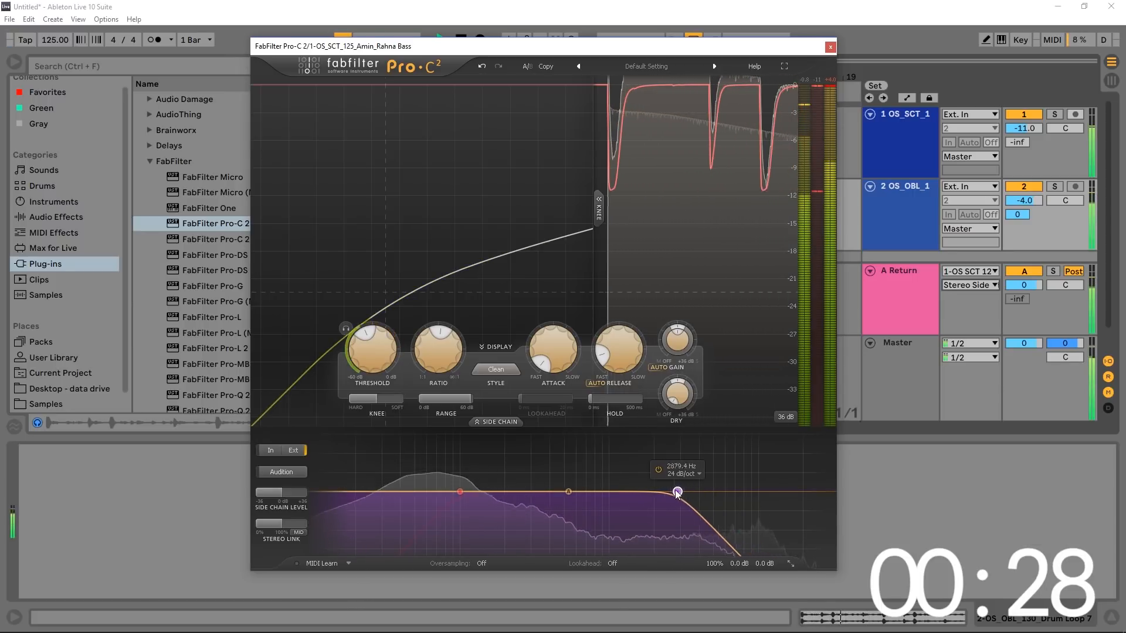
drag(675, 492, 511, 491)
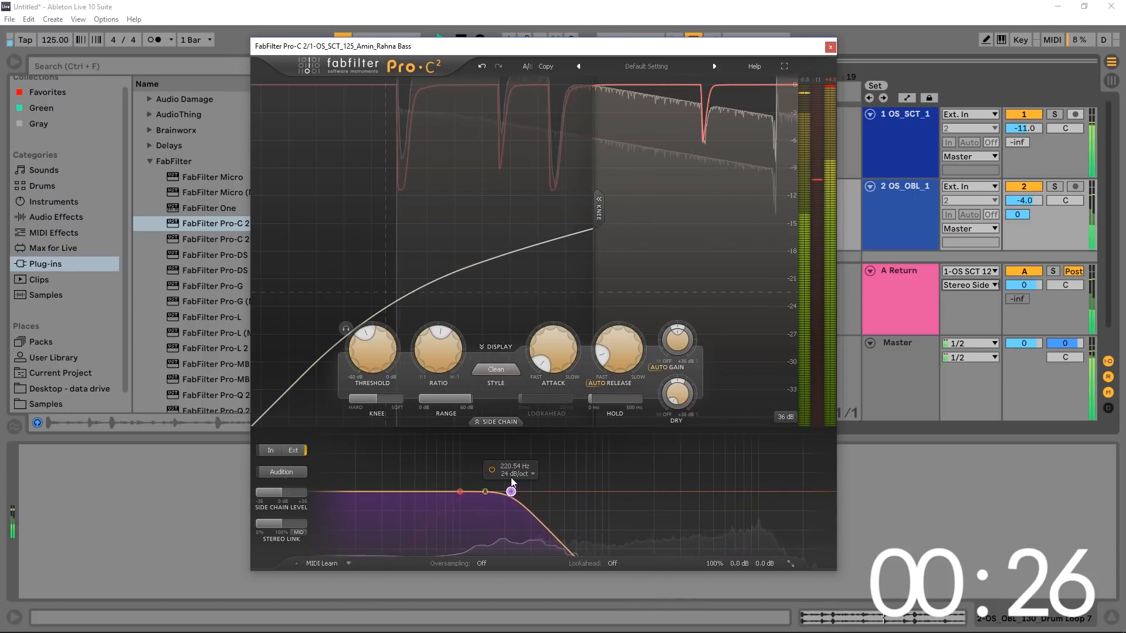
drag(511, 492, 497, 492)
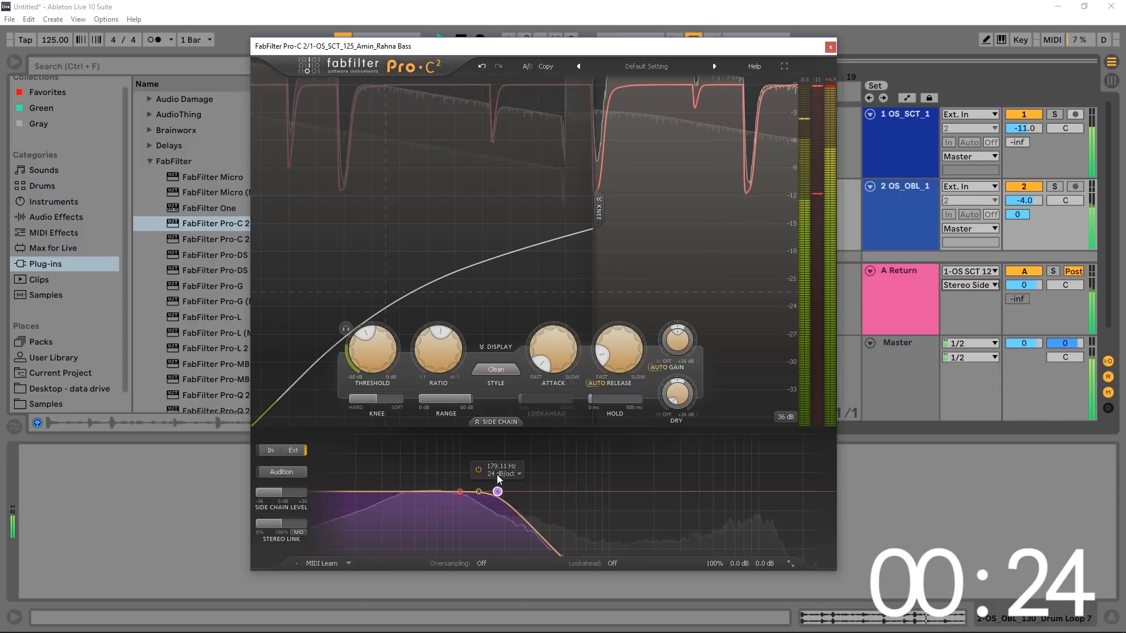
drag(498, 491, 481, 492)
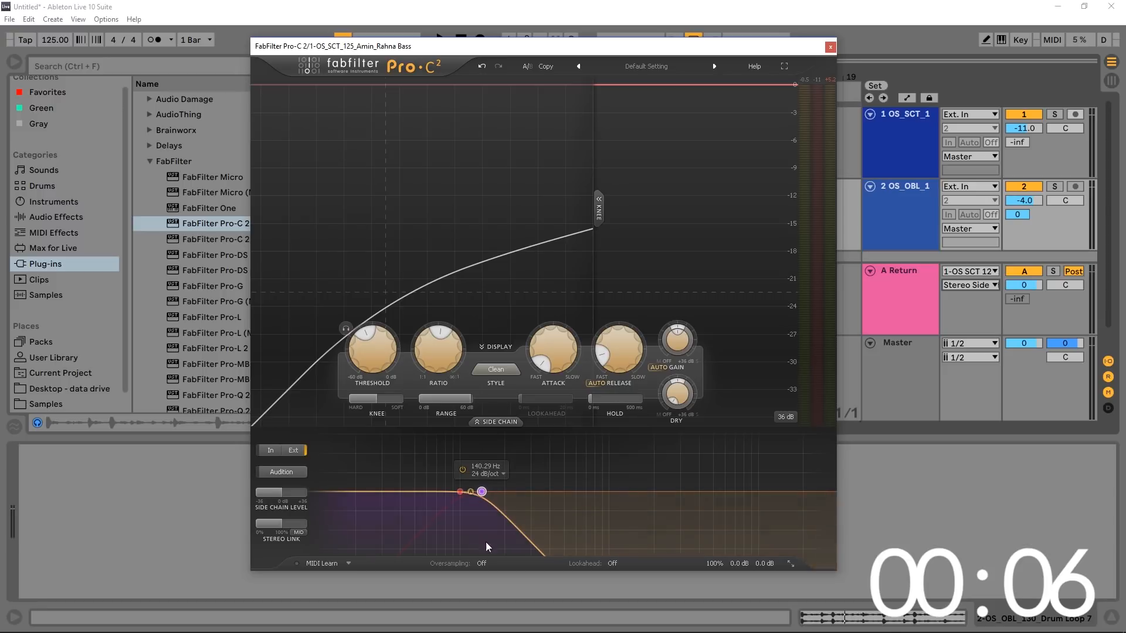
Step: Choose 2x in the Oversampling dropdown and On in the Lookahead dropdown
click(482, 564)
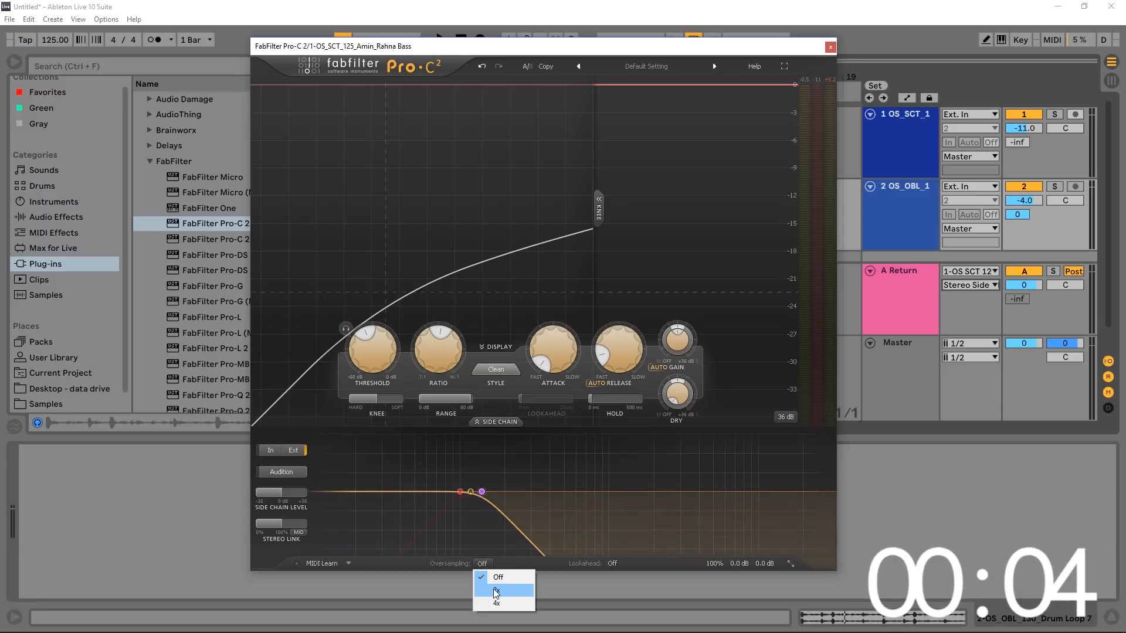
click(495, 590)
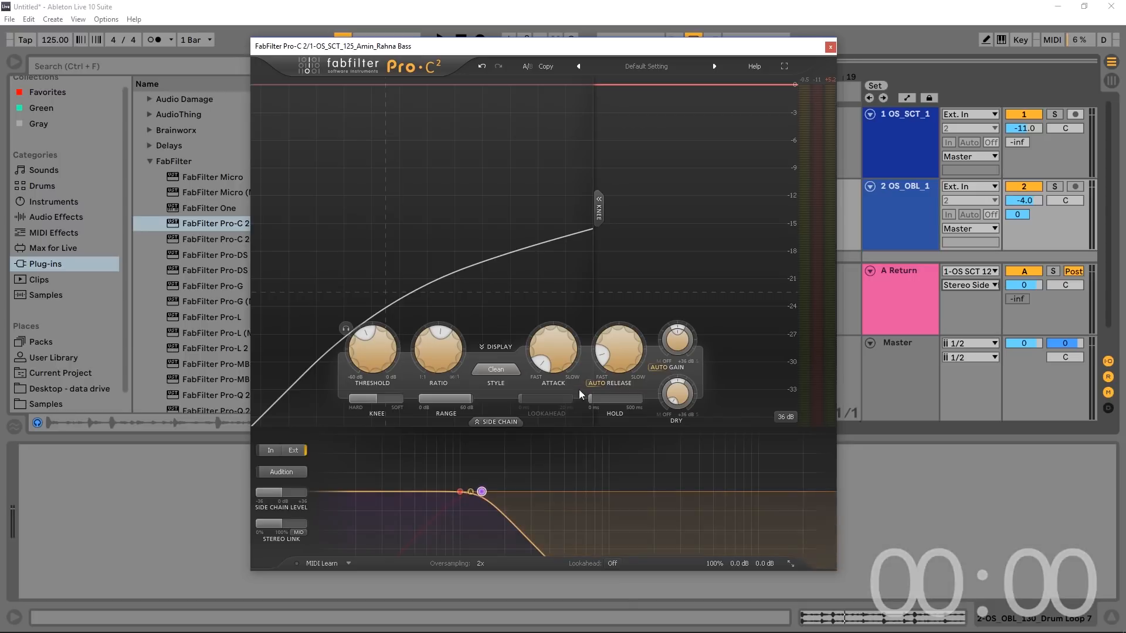
click(612, 563)
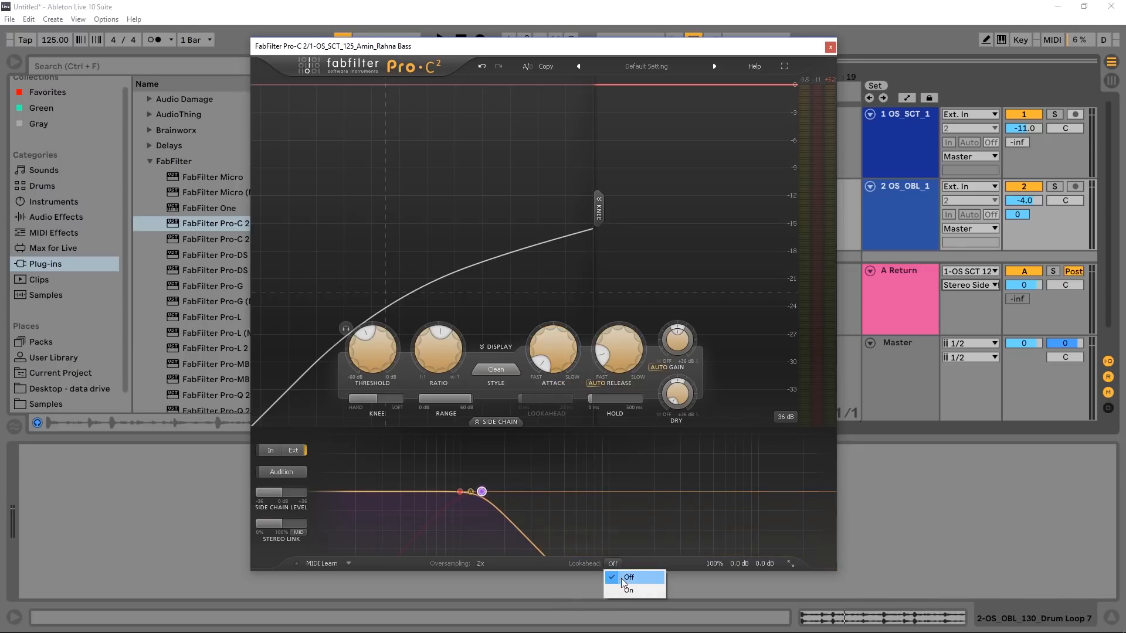
click(628, 591)
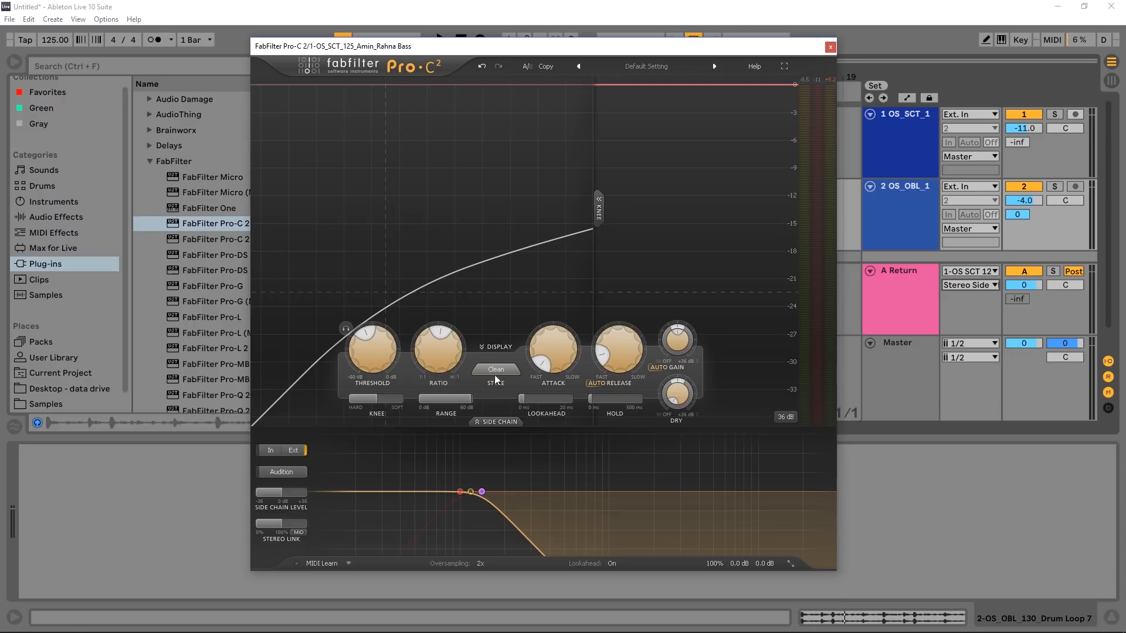
Step: Audition the Bus and Punch compression styles, then select Pumping
click(496, 369)
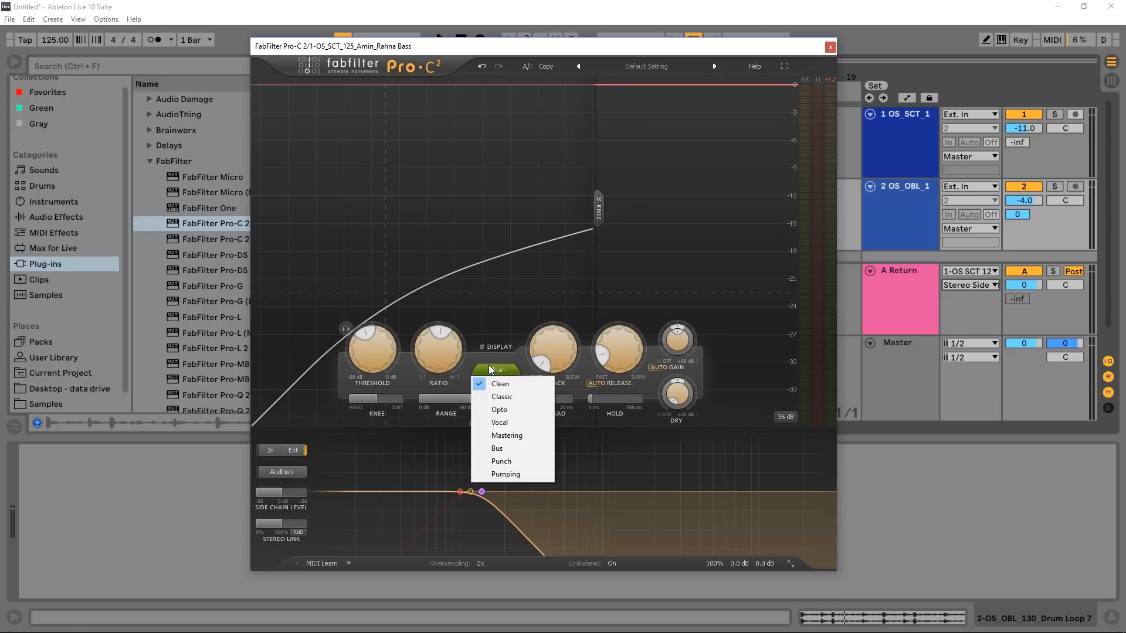
mouse_move(504, 473)
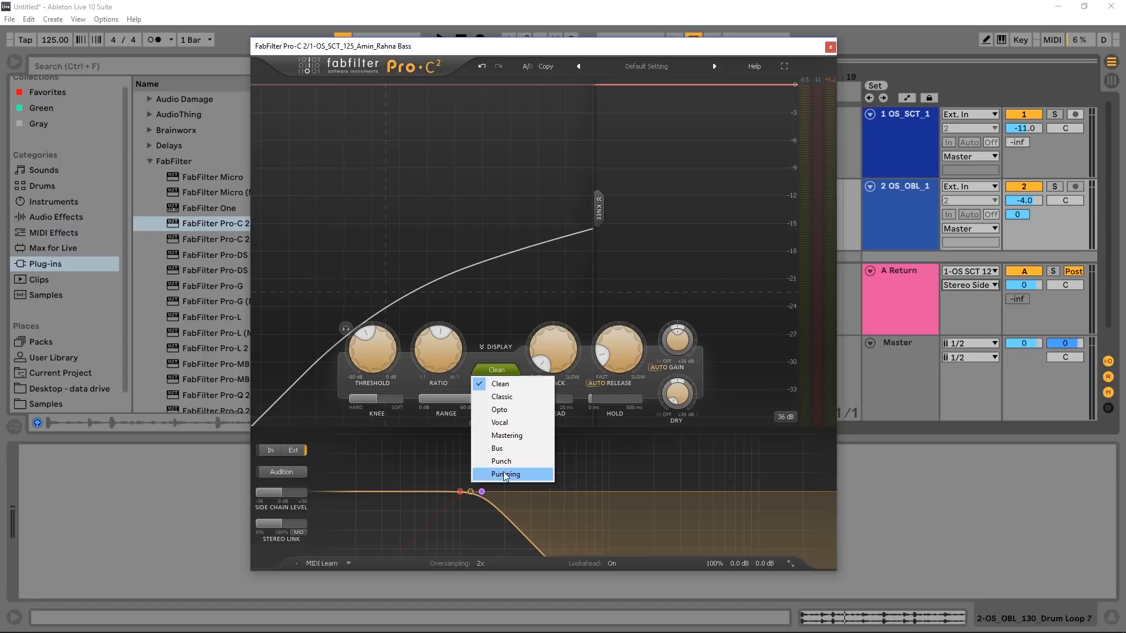
mouse_move(504, 452)
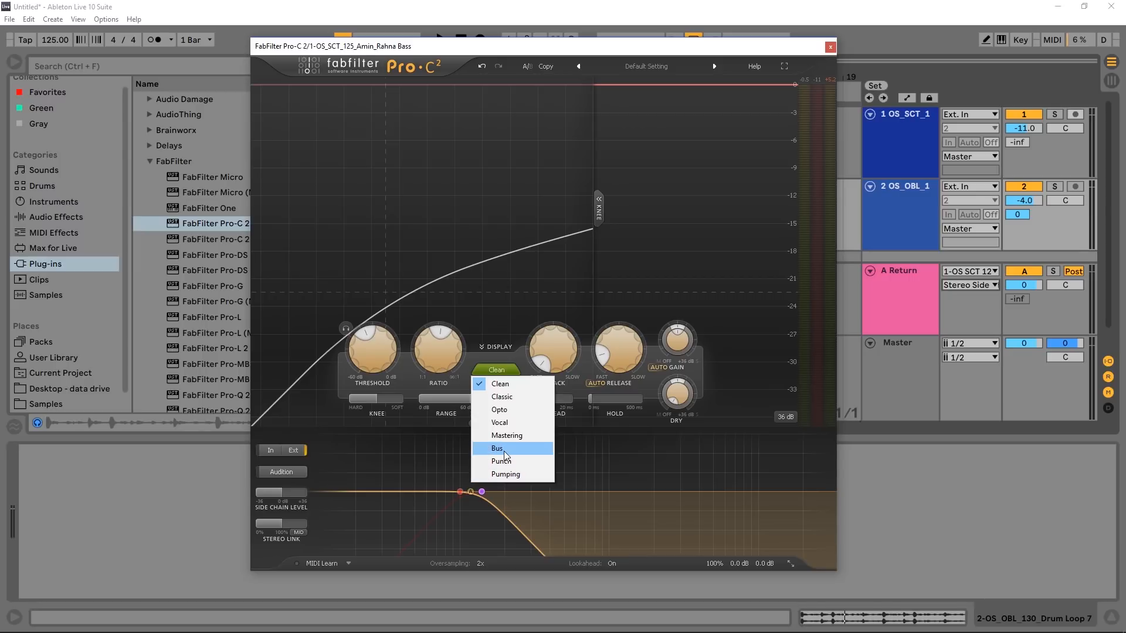
click(496, 448)
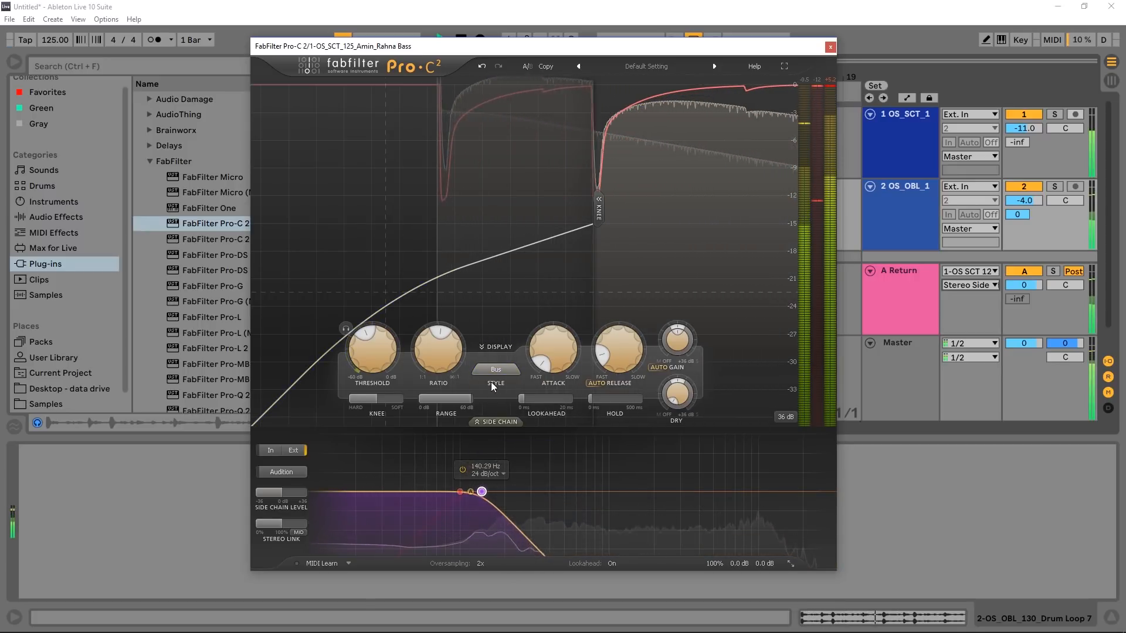
click(495, 369)
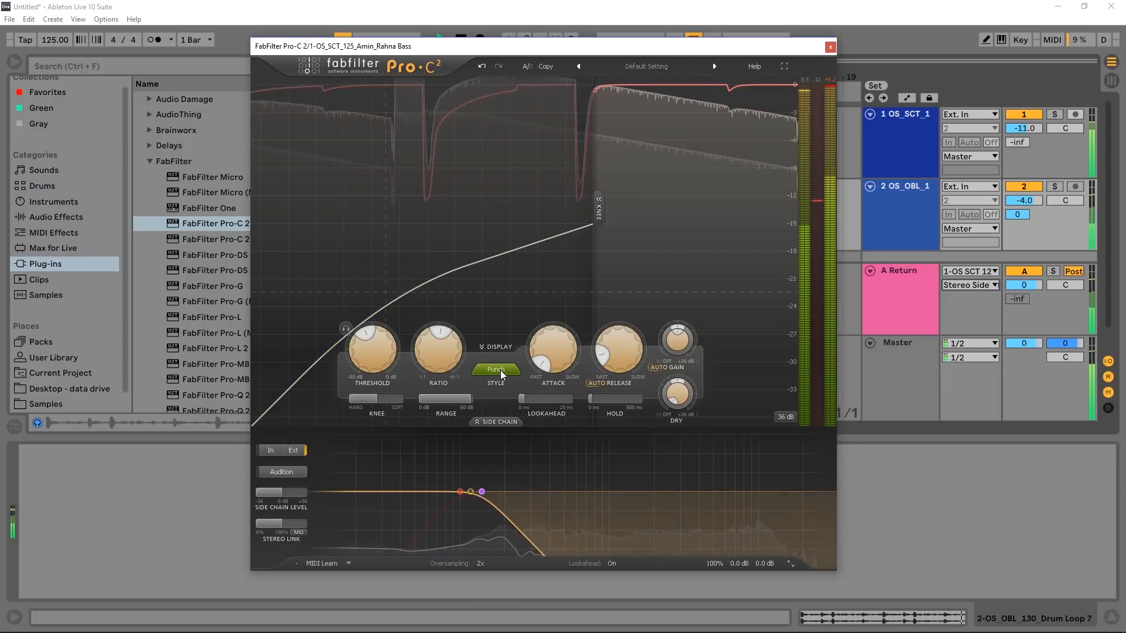
click(495, 370)
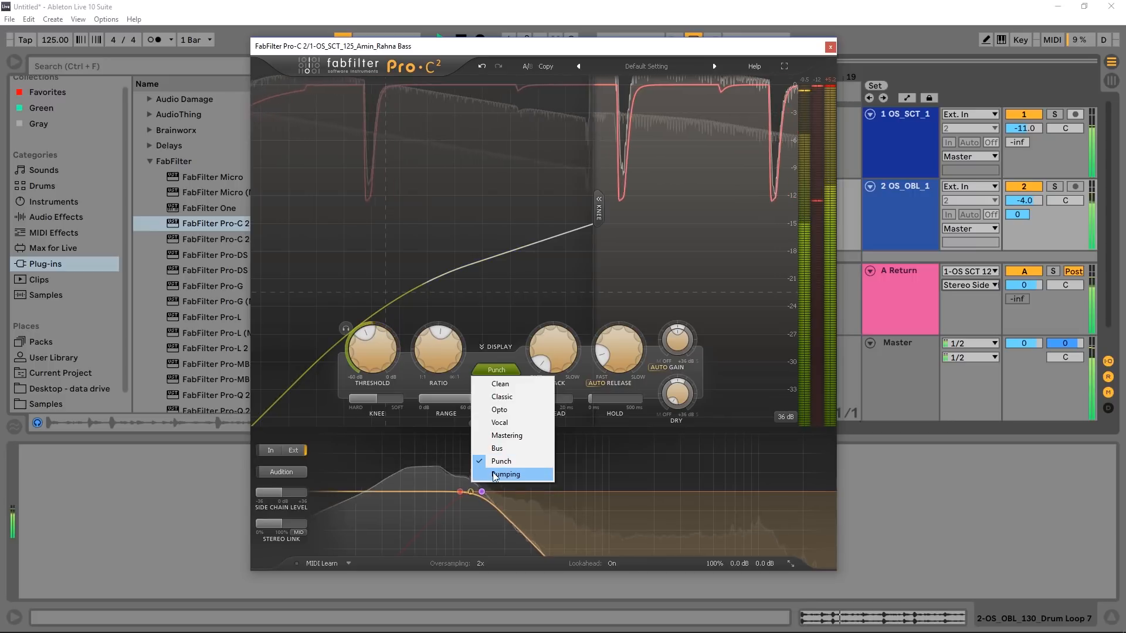
click(506, 474)
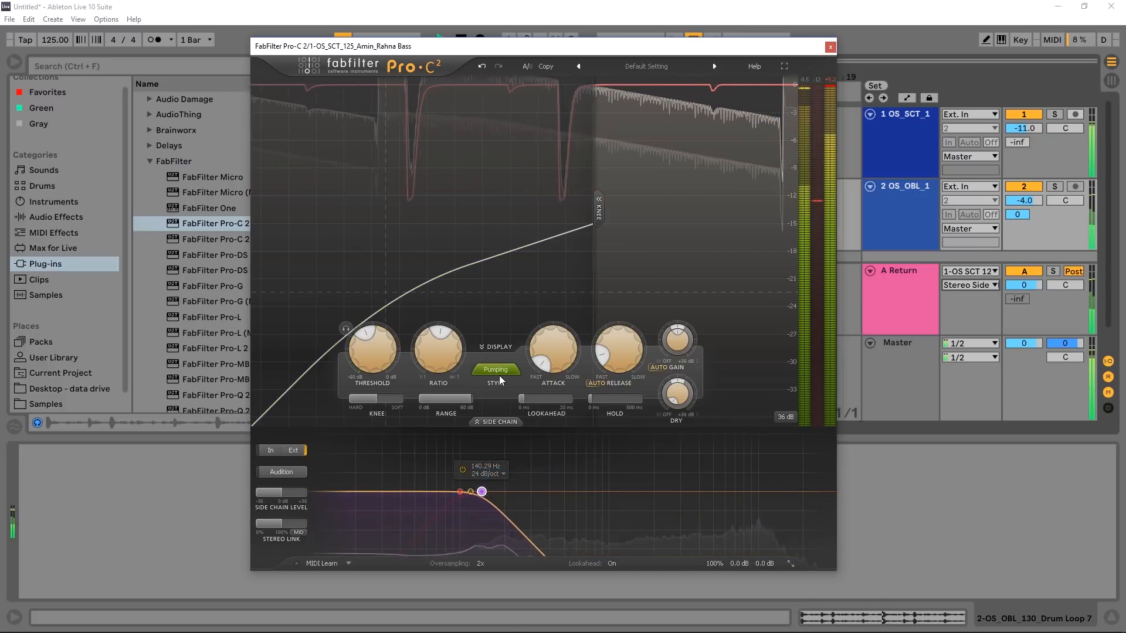